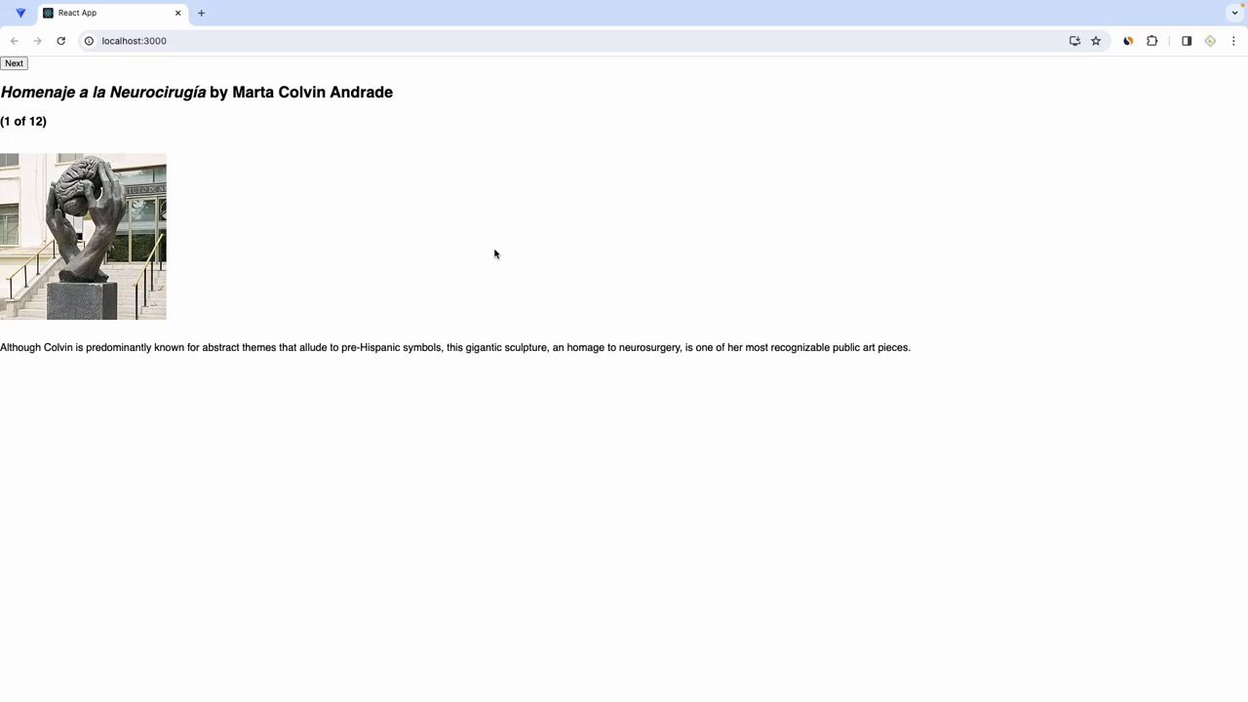
Advance the gallery with Next until it shows Floralis Genérica by Eduardo Catalano (2 of 12)
click(13, 62)
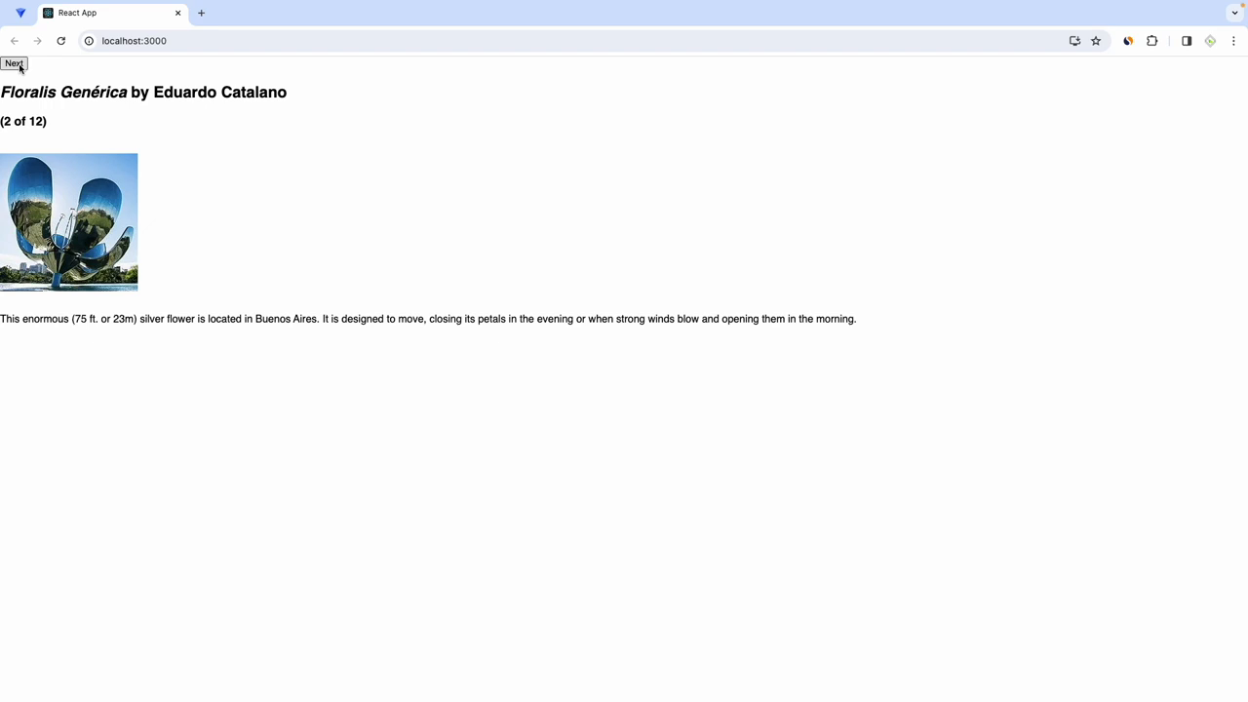
click(14, 63)
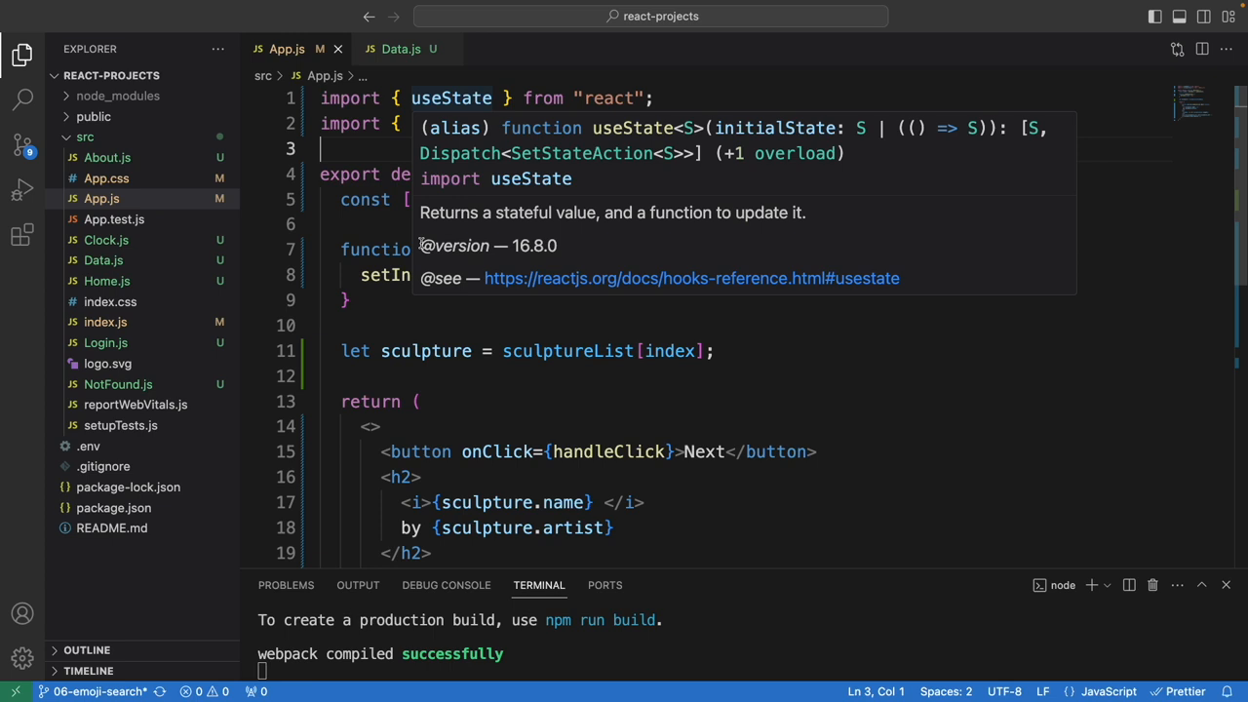
Review the sculptureList entries in Data.js (Cavaliere, Big Bellies) and return to App.js
click(402, 49)
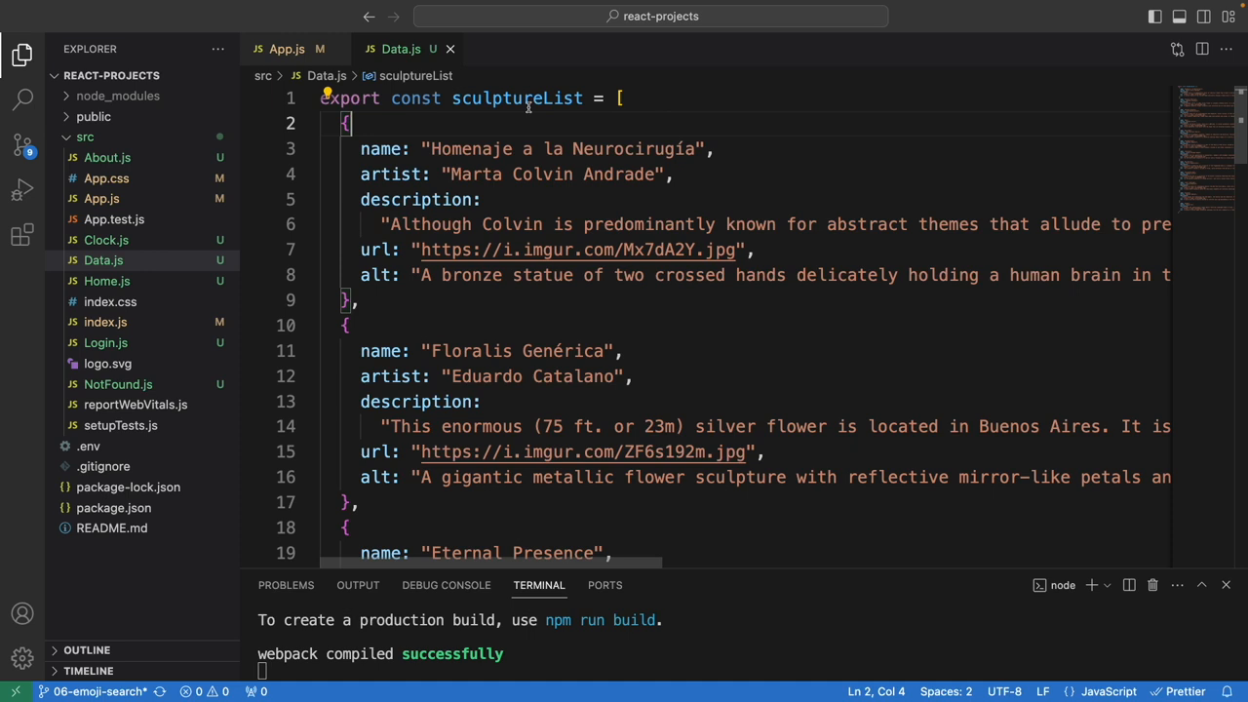
mouse_move(577, 249)
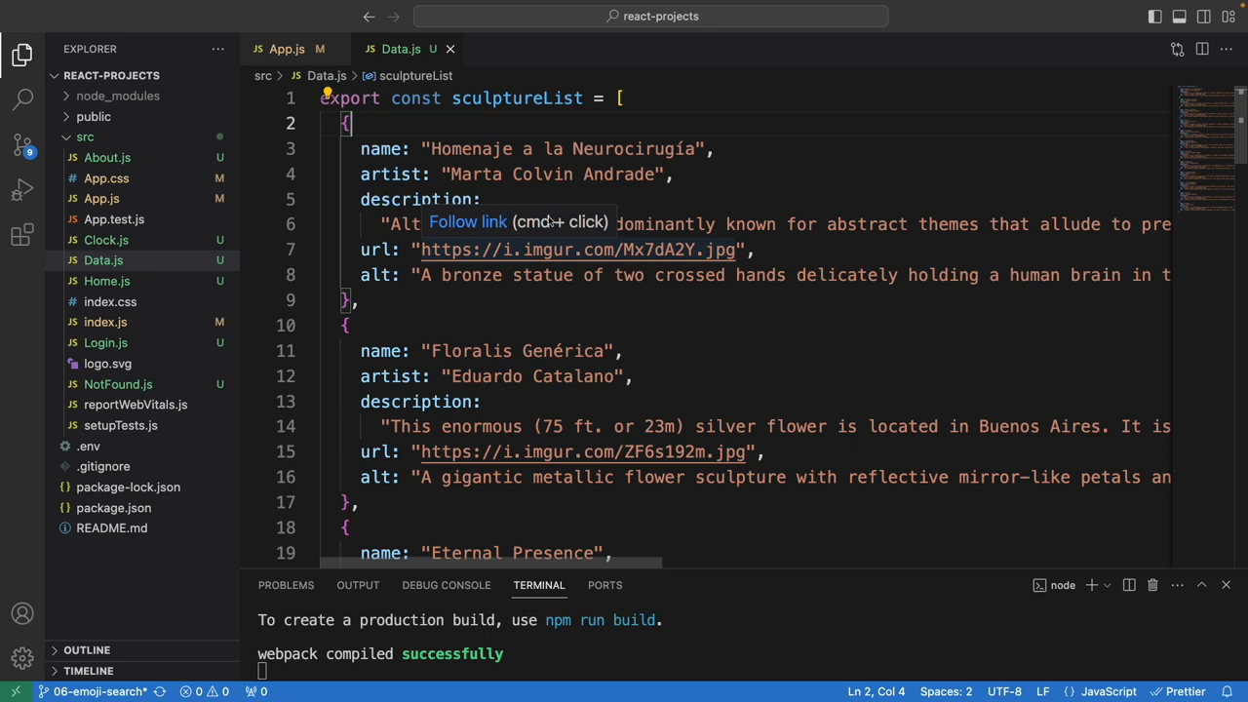
mouse_move(413, 263)
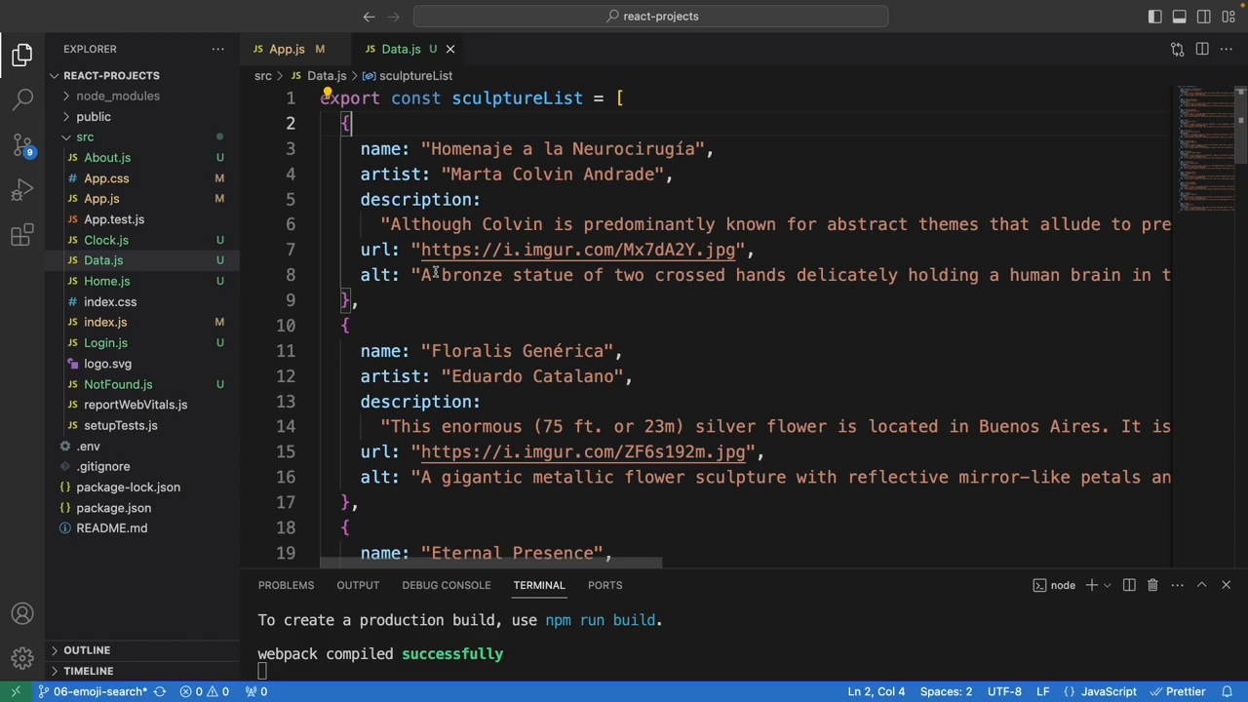
scroll(down, 3)
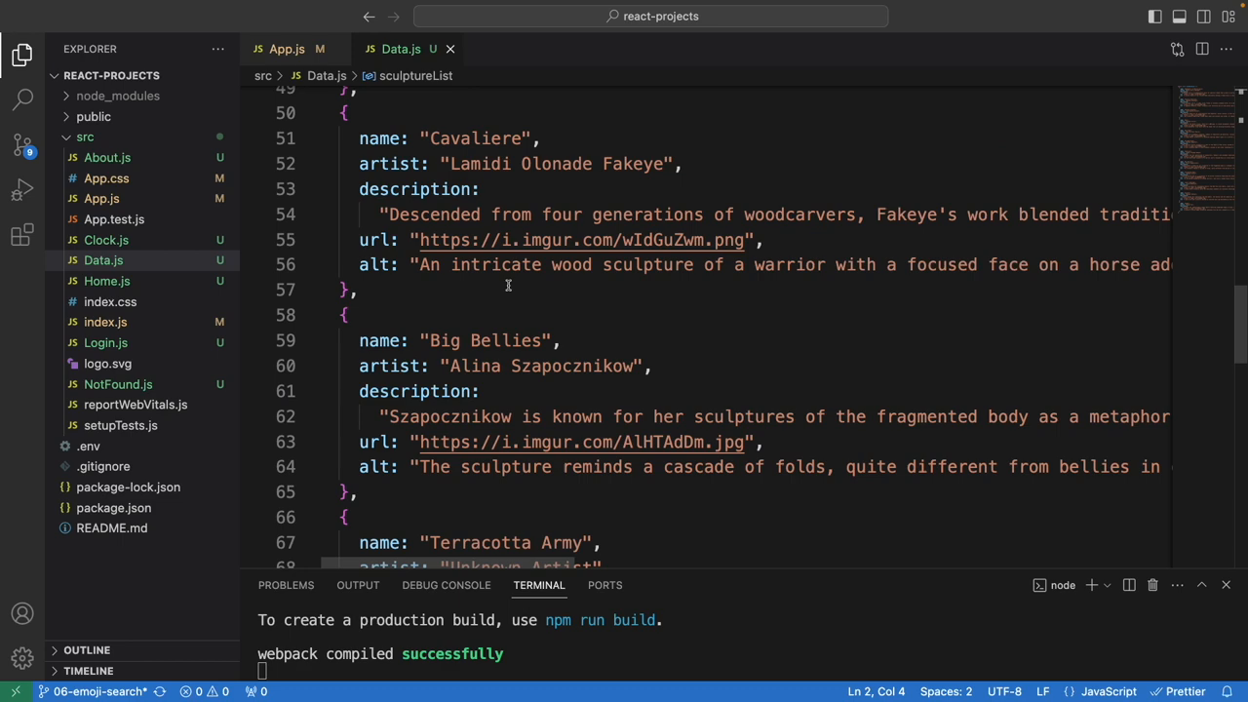
click(284, 49)
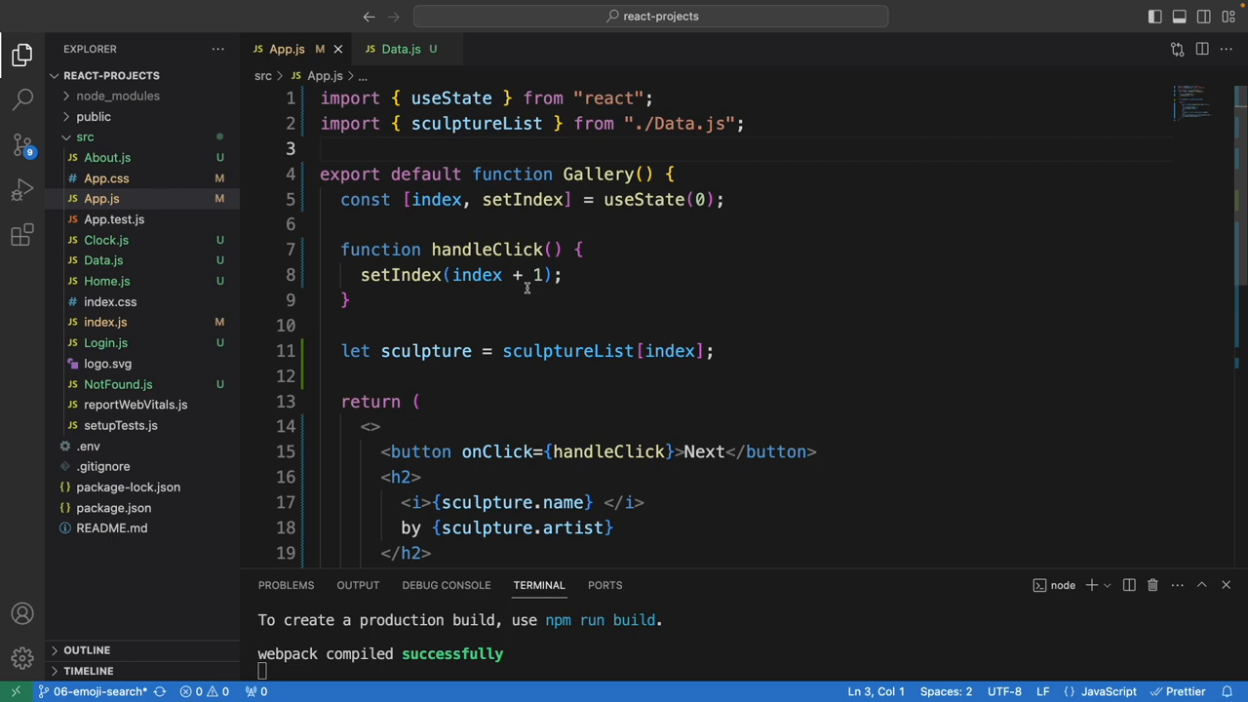
mouse_move(475, 273)
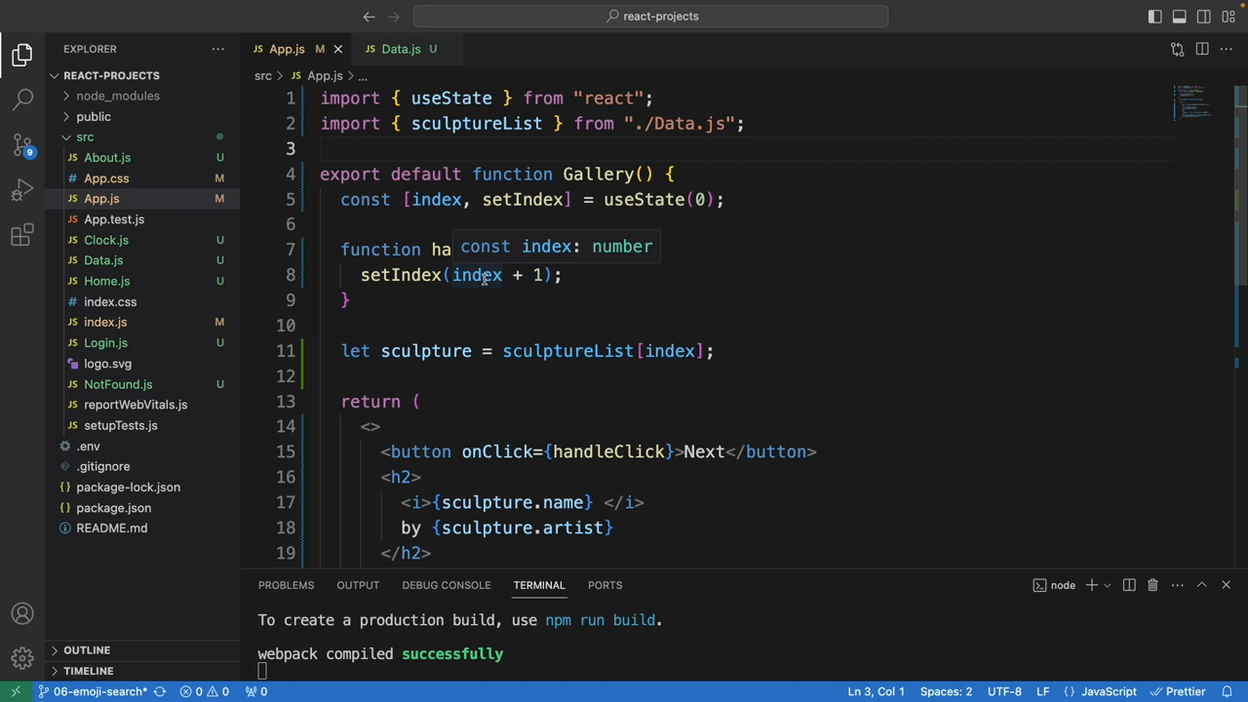
Compare Data.js with App.js, ending on the Gallery component's JSX rendering name, artist, count, image and description
click(401, 48)
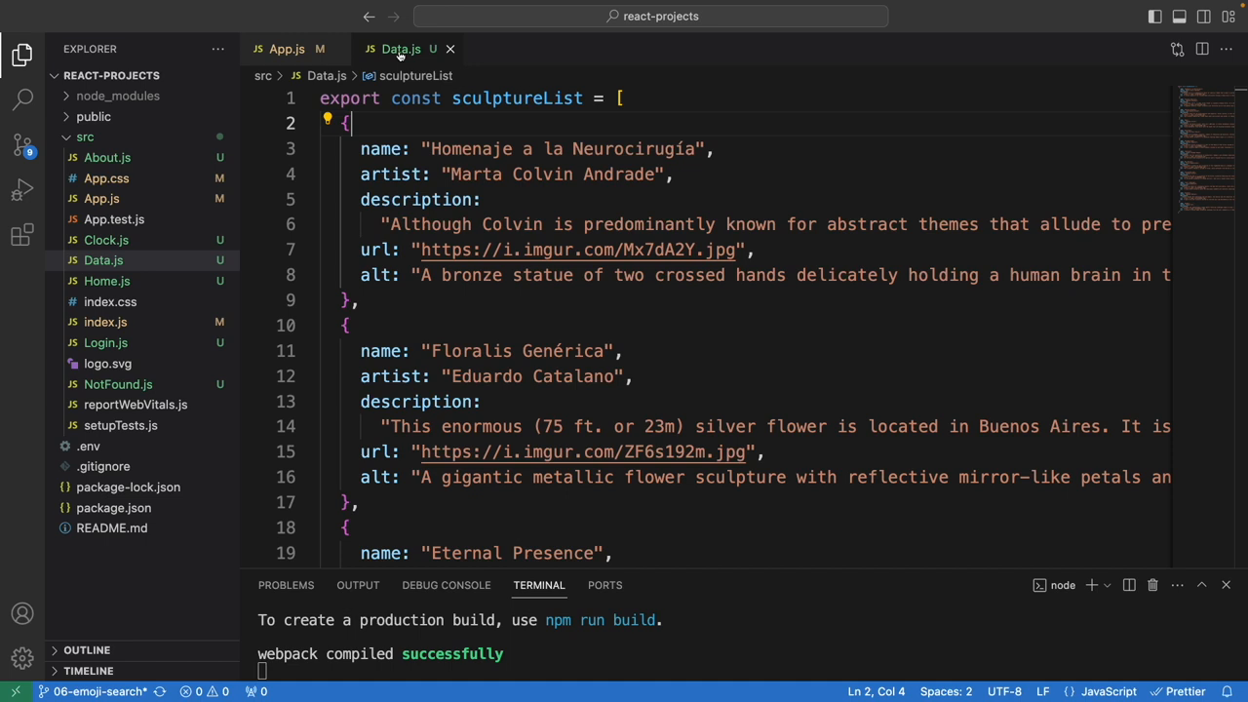
click(284, 48)
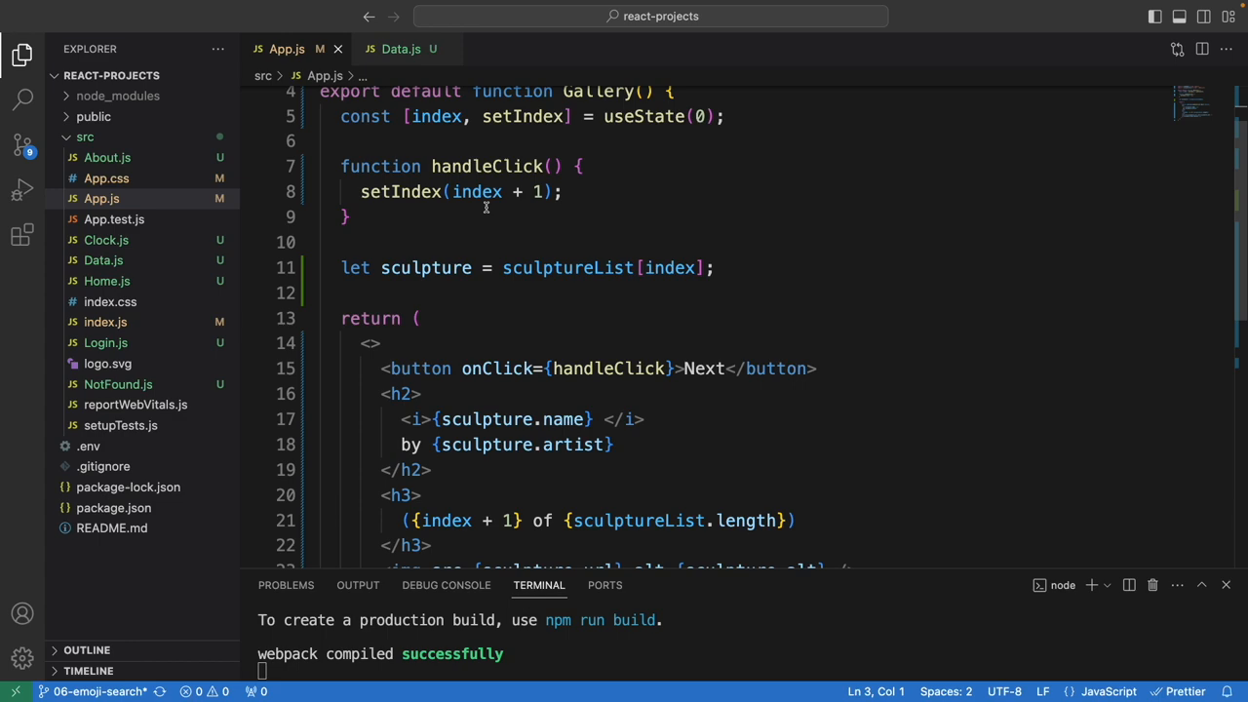
click(402, 49)
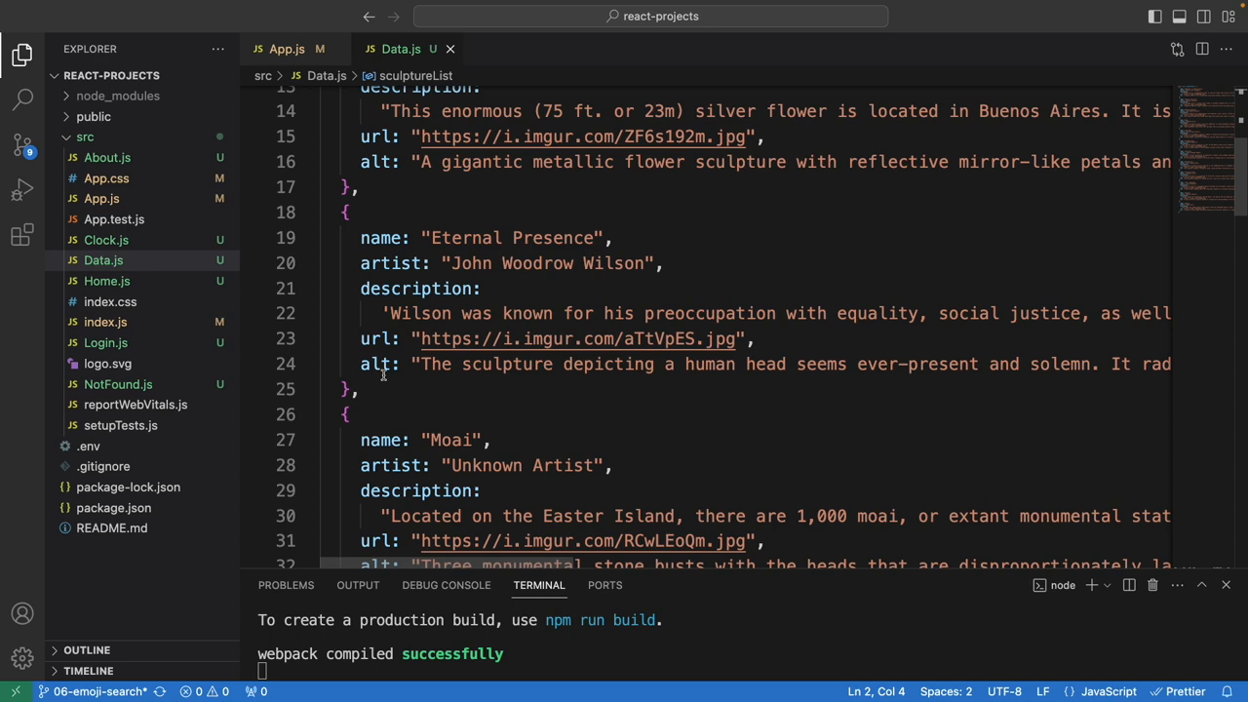
click(287, 49)
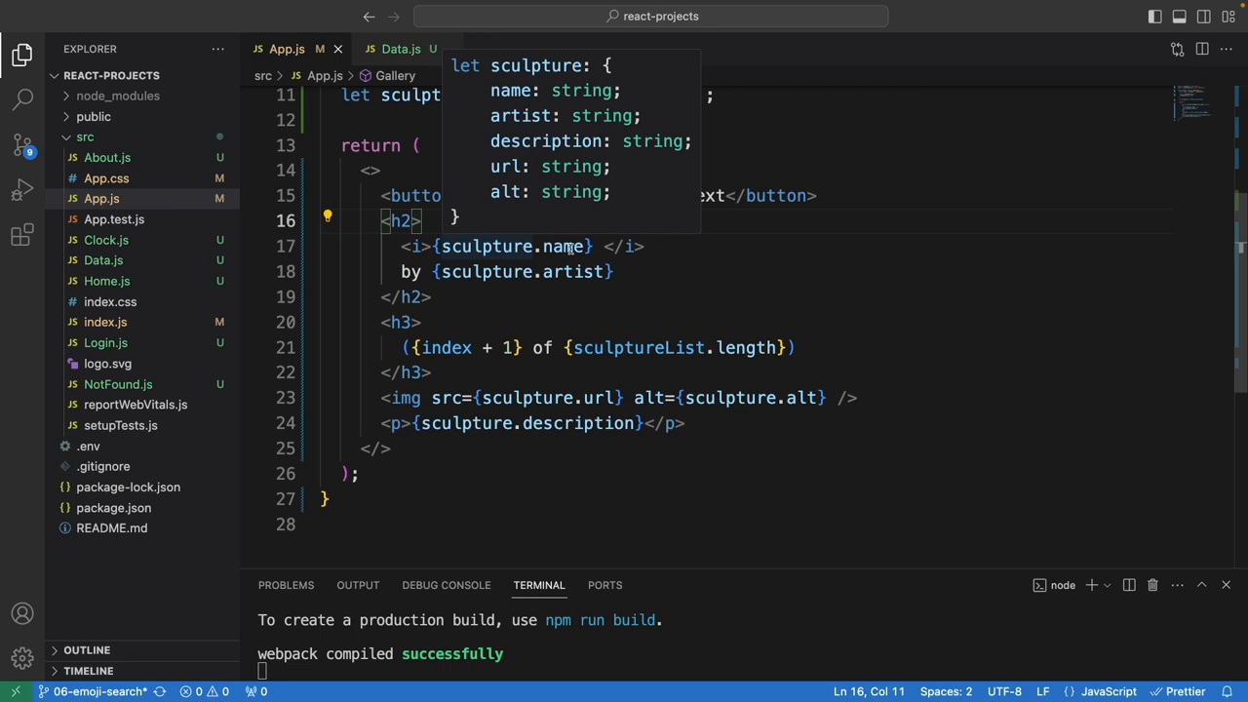
mouse_move(445, 347)
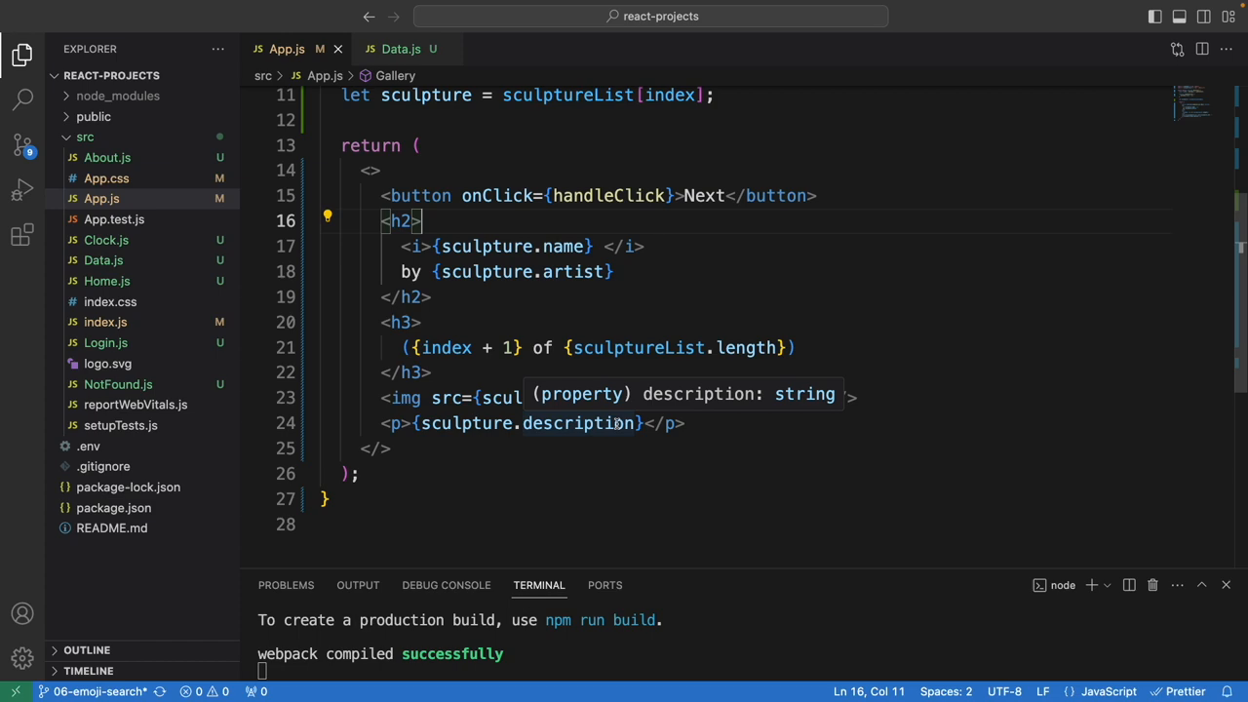
scroll(up, 3)
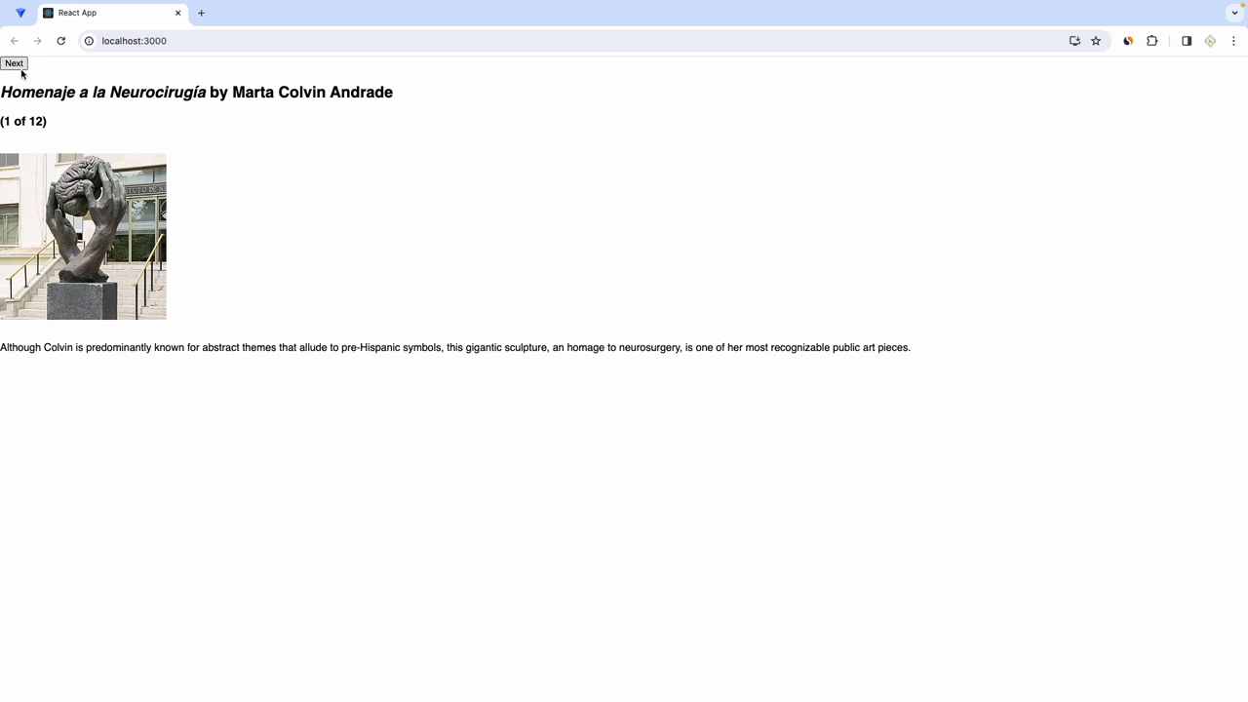
Step the gallery forward until it reaches Hippos by Taipei Zoo (12 of 12)
click(14, 62)
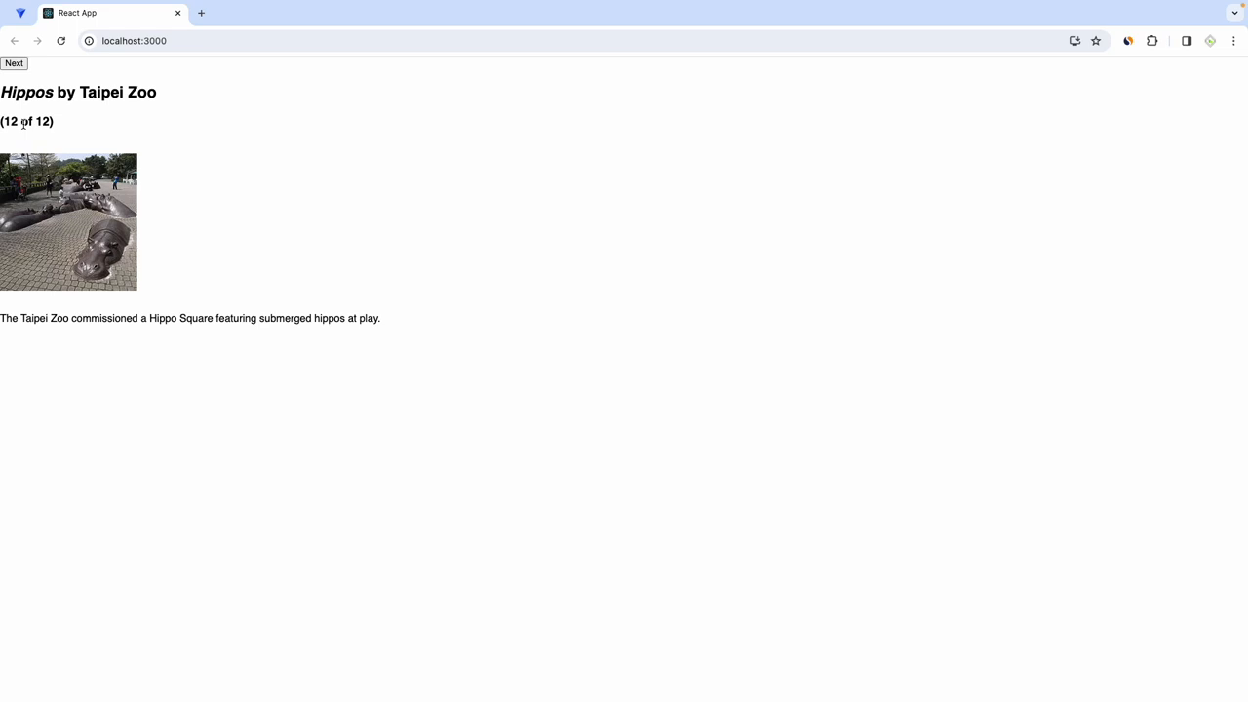
mouse_move(13, 62)
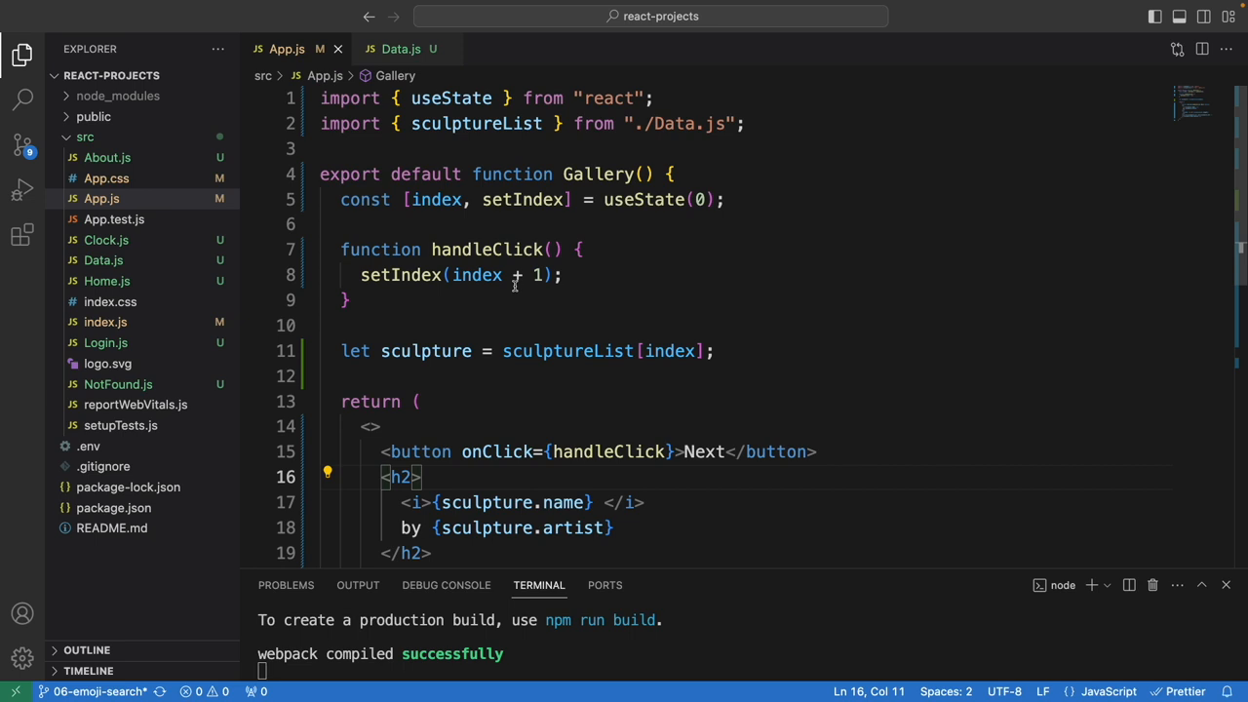
mouse_move(527, 288)
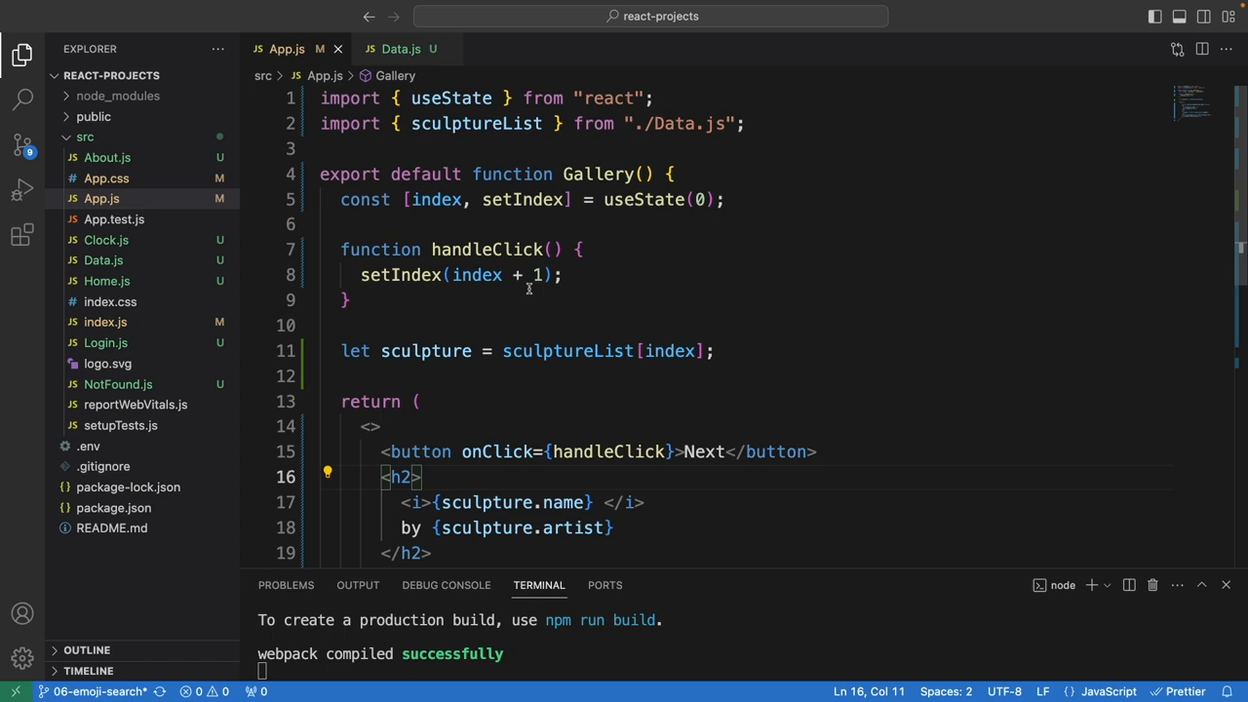
key(alt+tab)
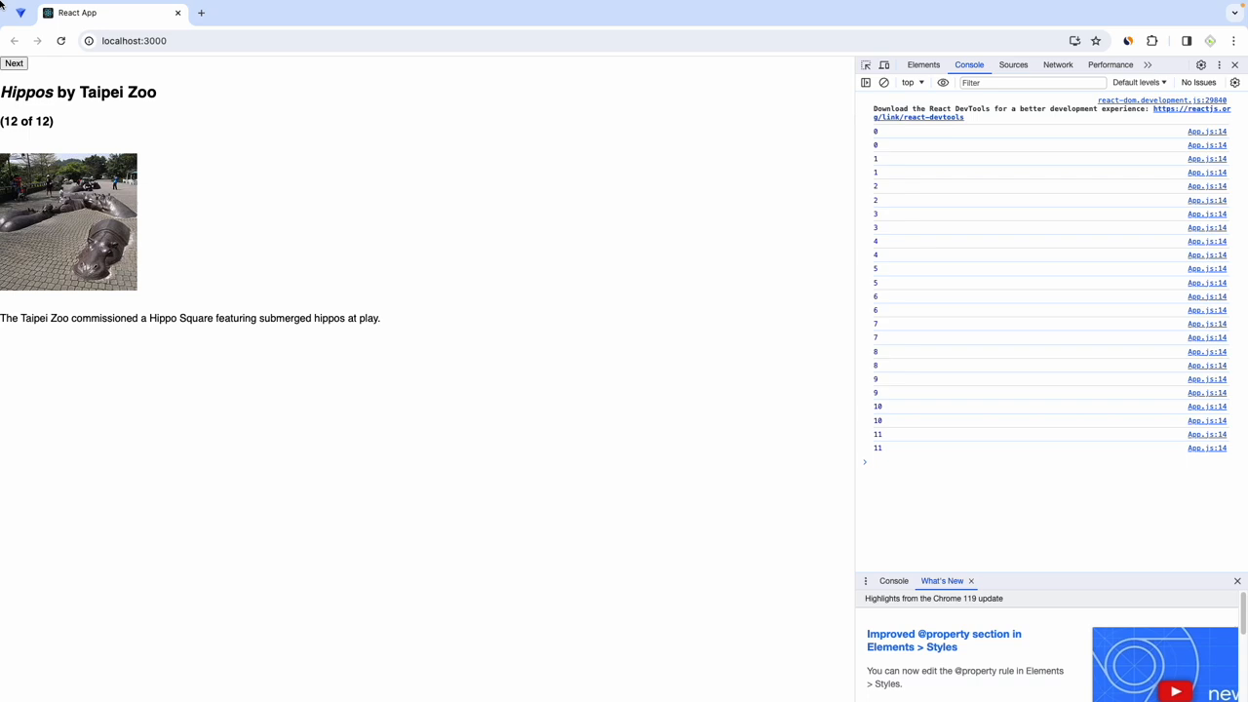
Advance to the last sculpture, Hippos (12 of 12), watching indexes 0 to 11 in the console
click(13, 63)
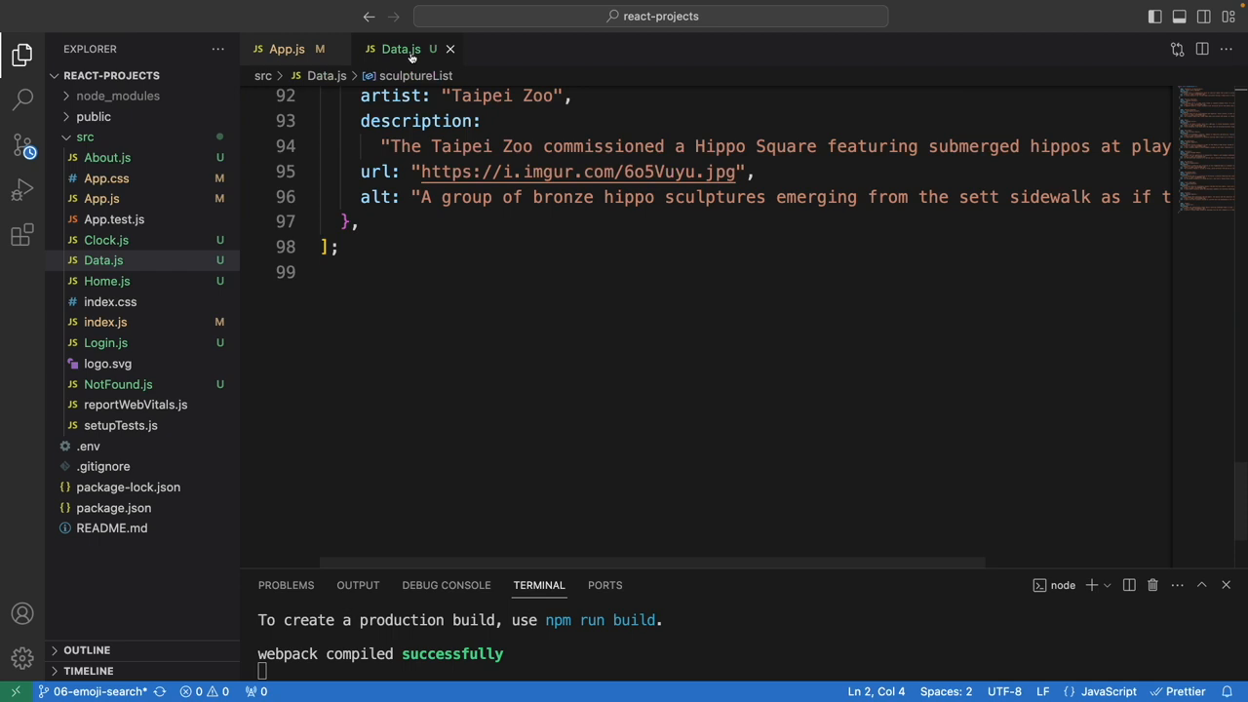
Return to App.js and place the cursor on the setIndex(index + 1) line in handleClick
click(285, 48)
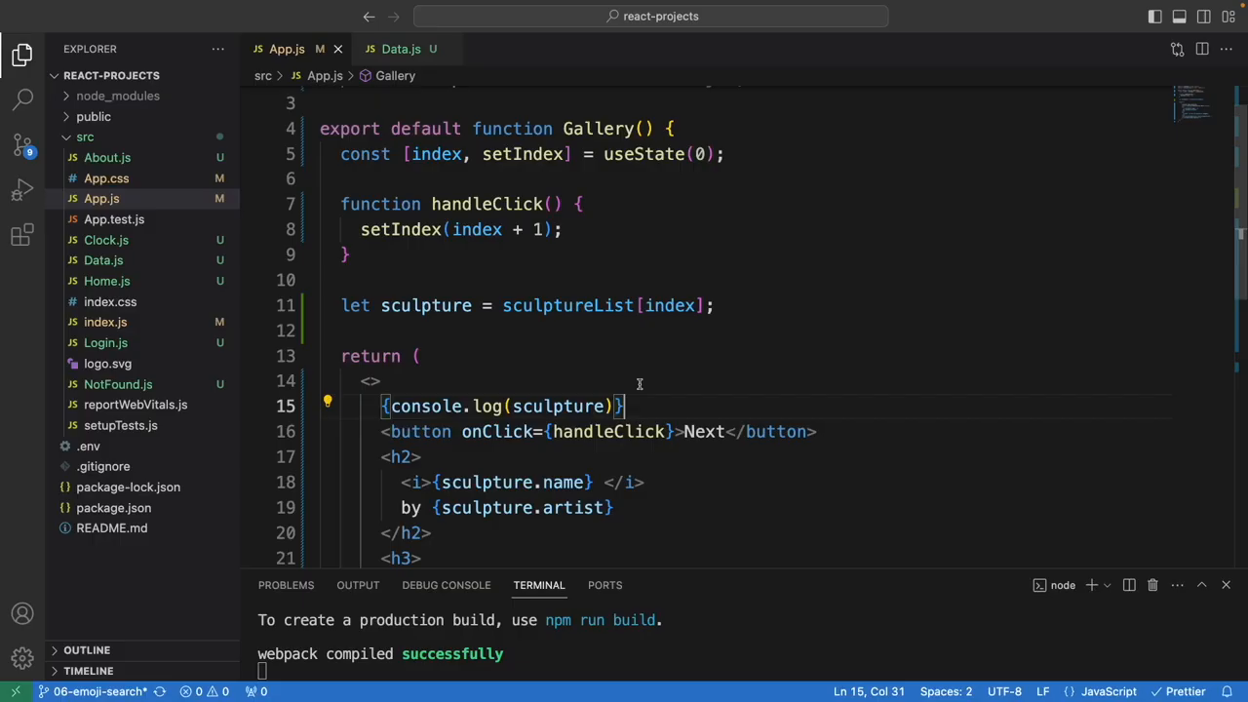
scroll(up, 3)
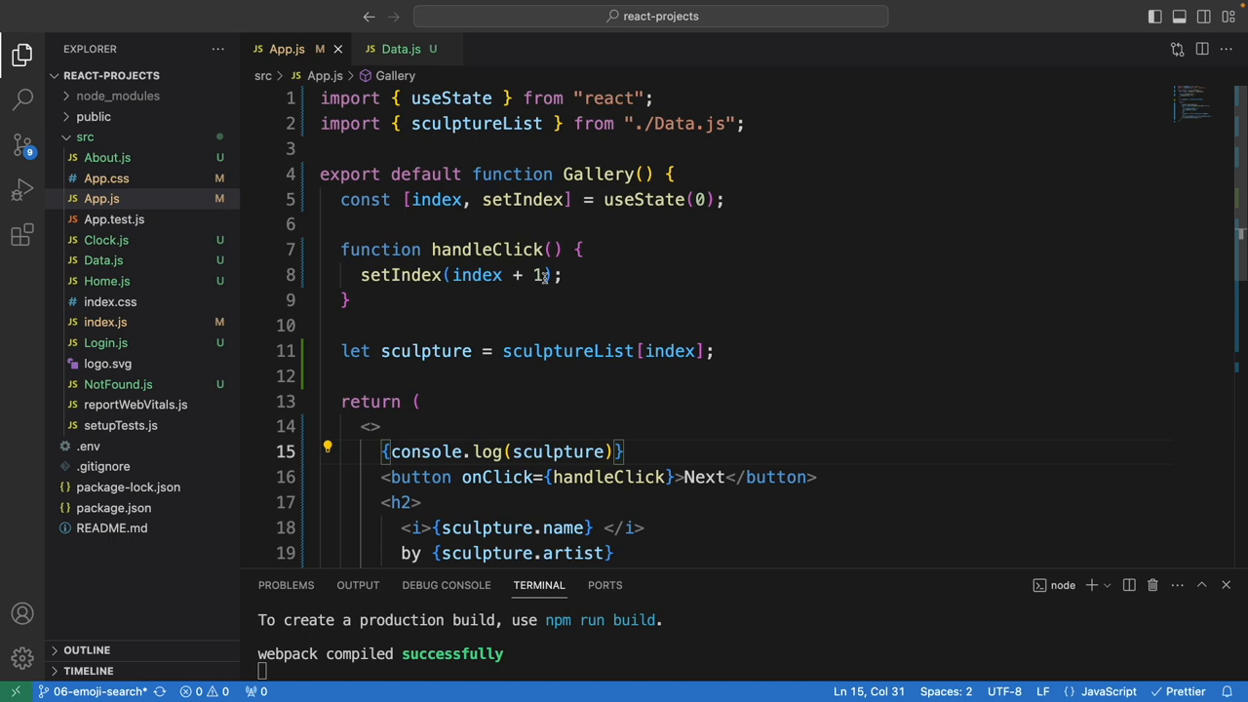
click(549, 273)
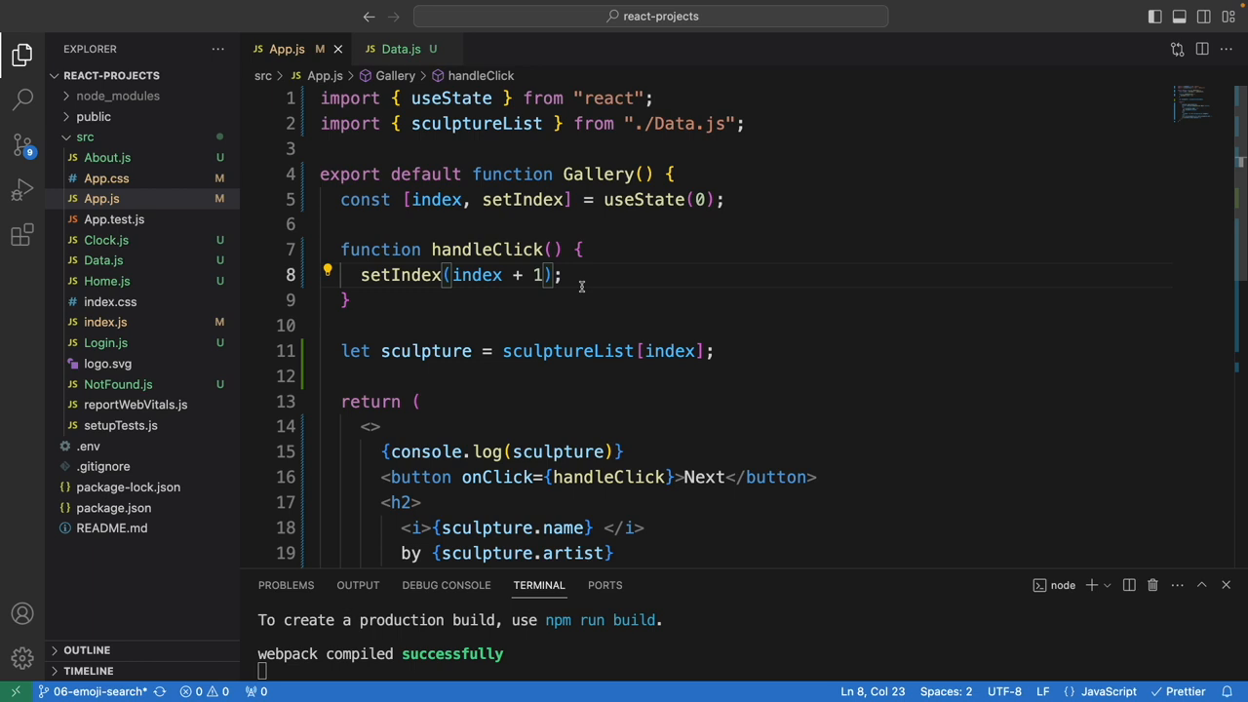
Change handleClick to (index + 1) % sculptureList.length with example lines 12 % 12 = 0, 13 % 12 = 1, 14 % 12 = 2
text(%)
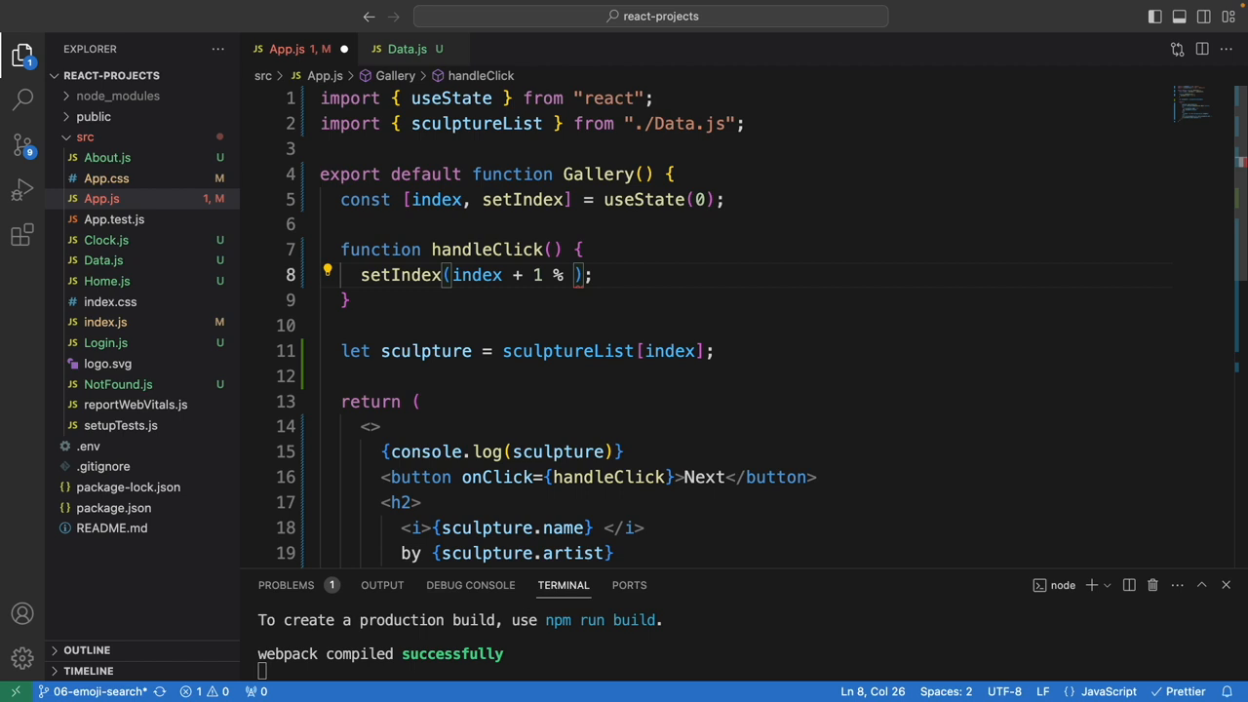
text(sculptureList.length)
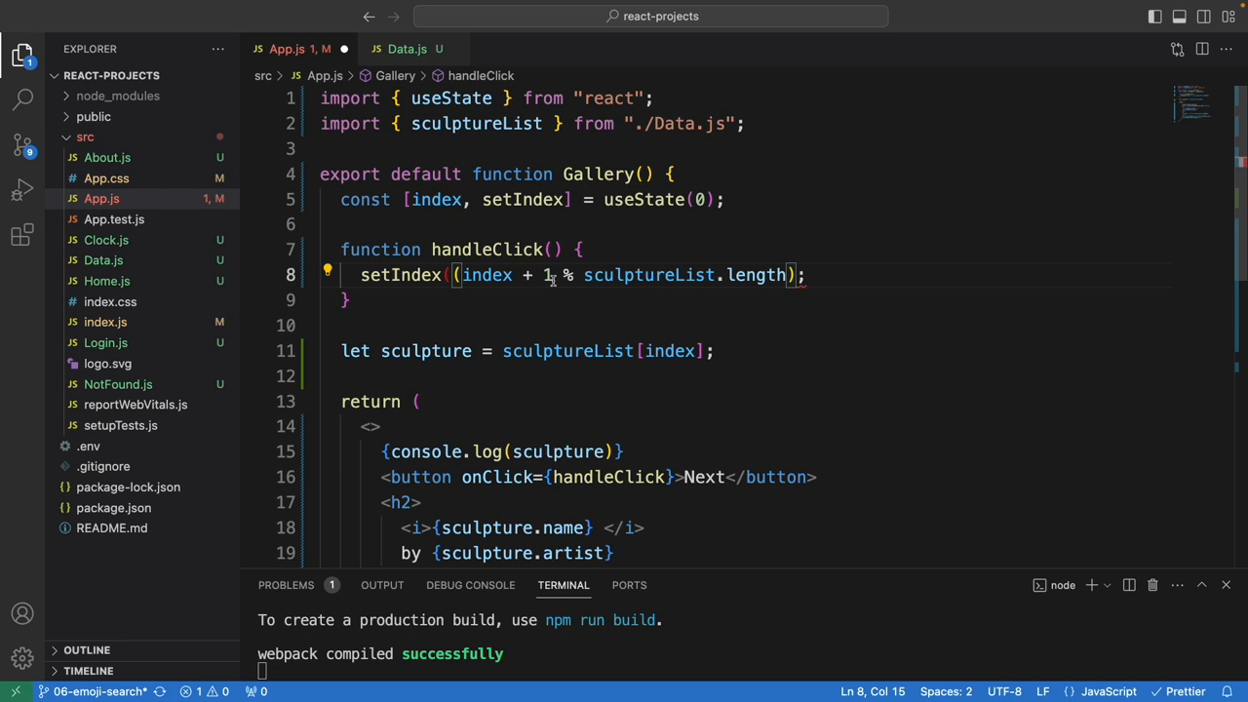
text(1)
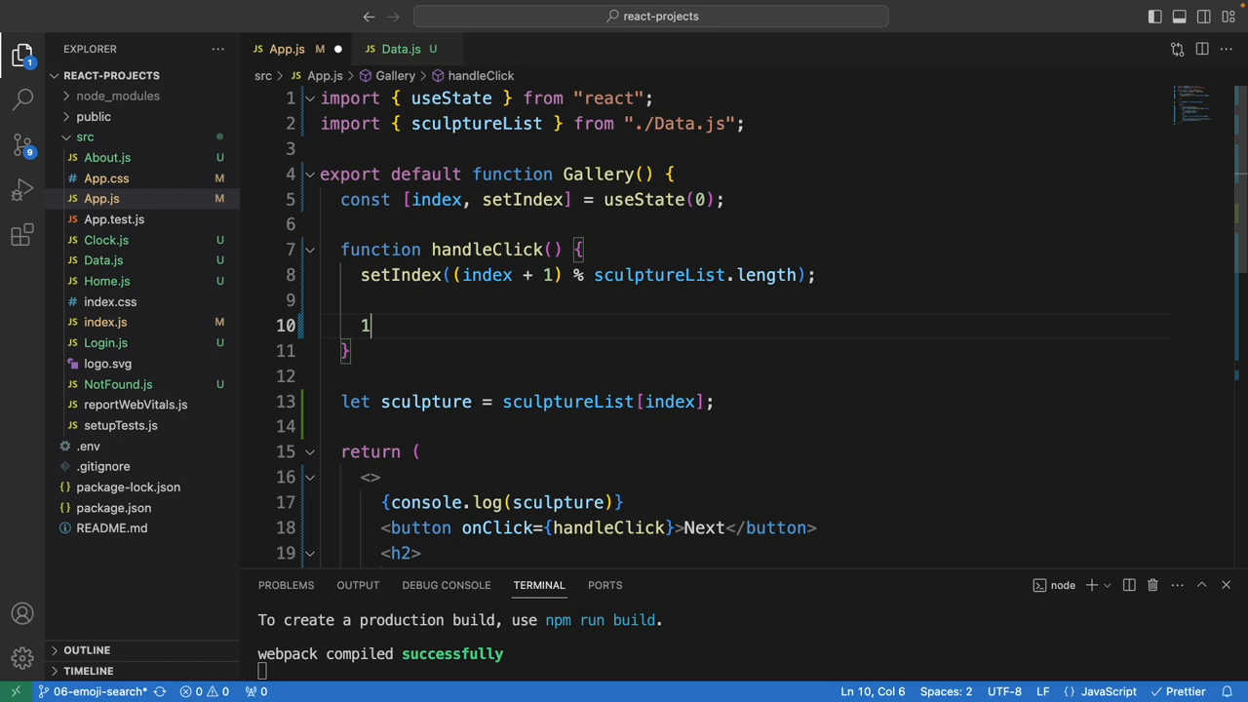
text(2 % 12 = 0)
text(14)
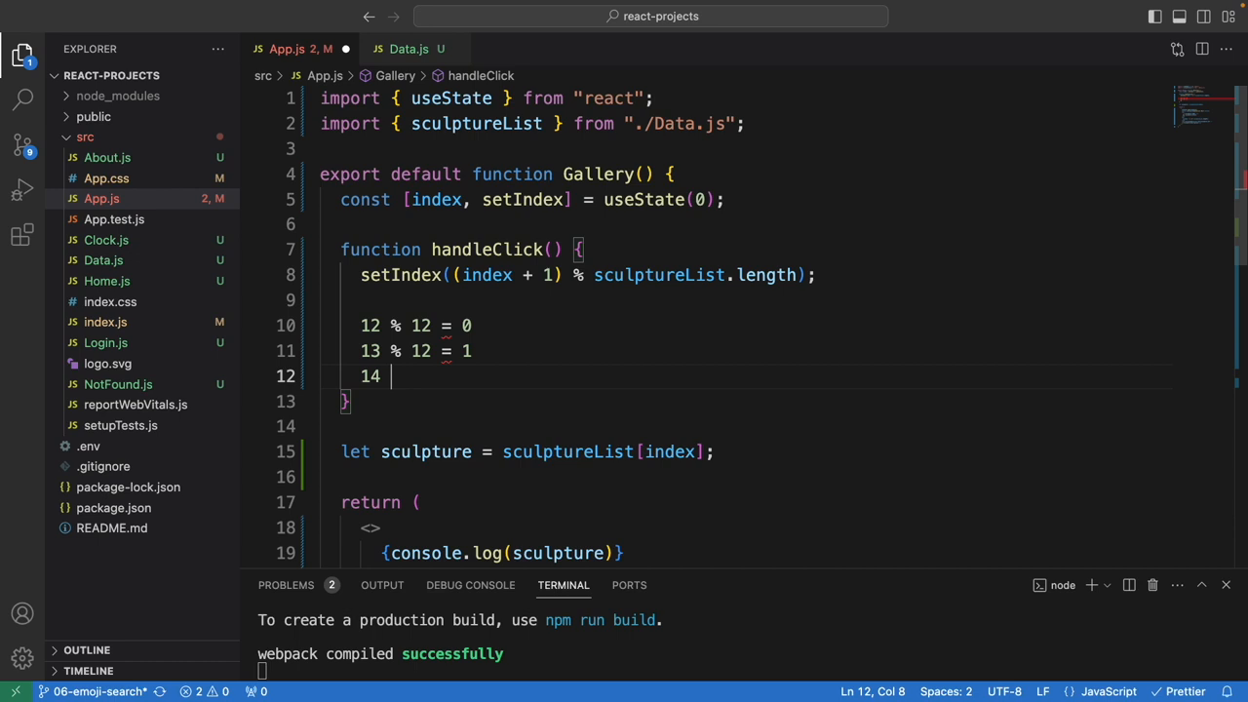
text(% 12 = 2)
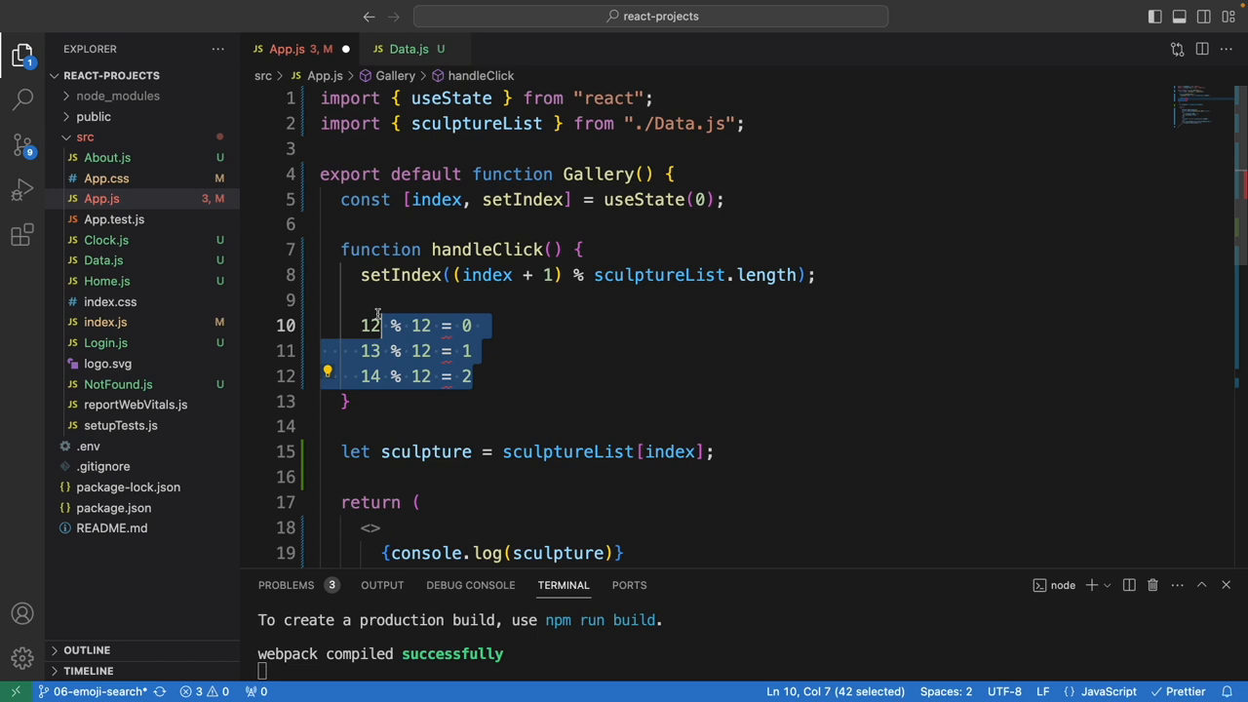
text(in)
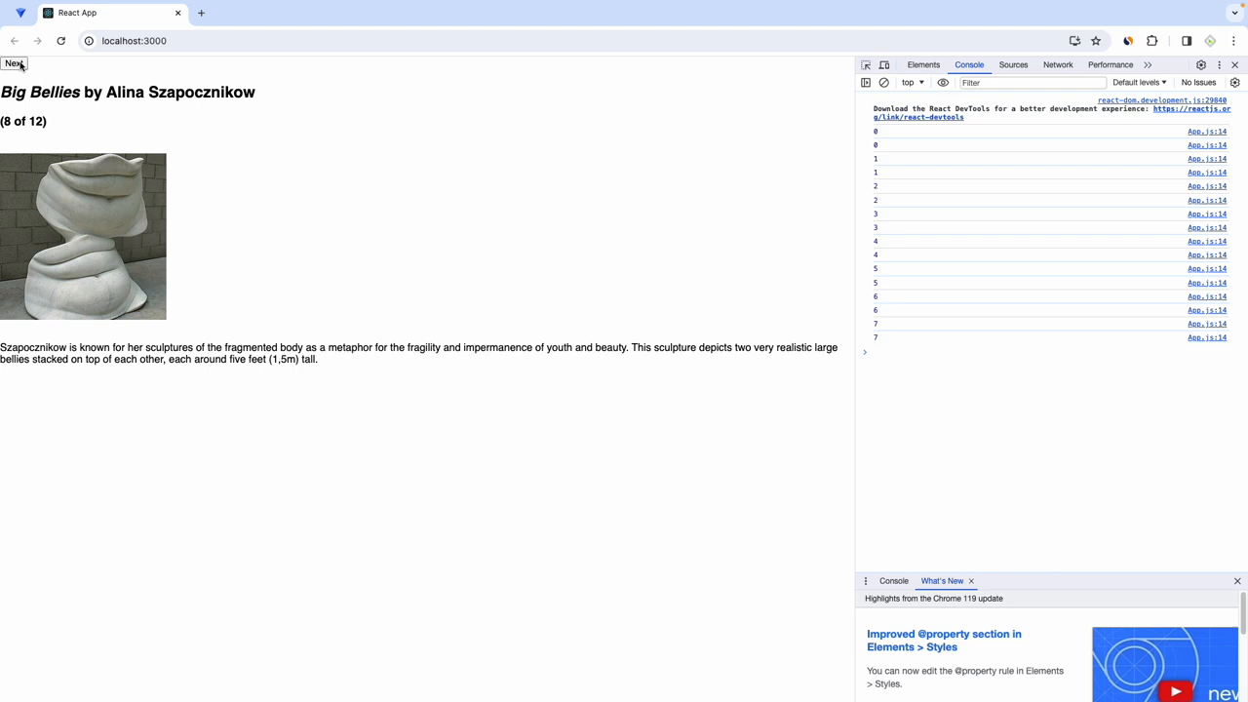
Confirm Next wraps from Hippos (12 of 12) back to 1 of 12 and keeps advancing, then return to VS Code
click(14, 62)
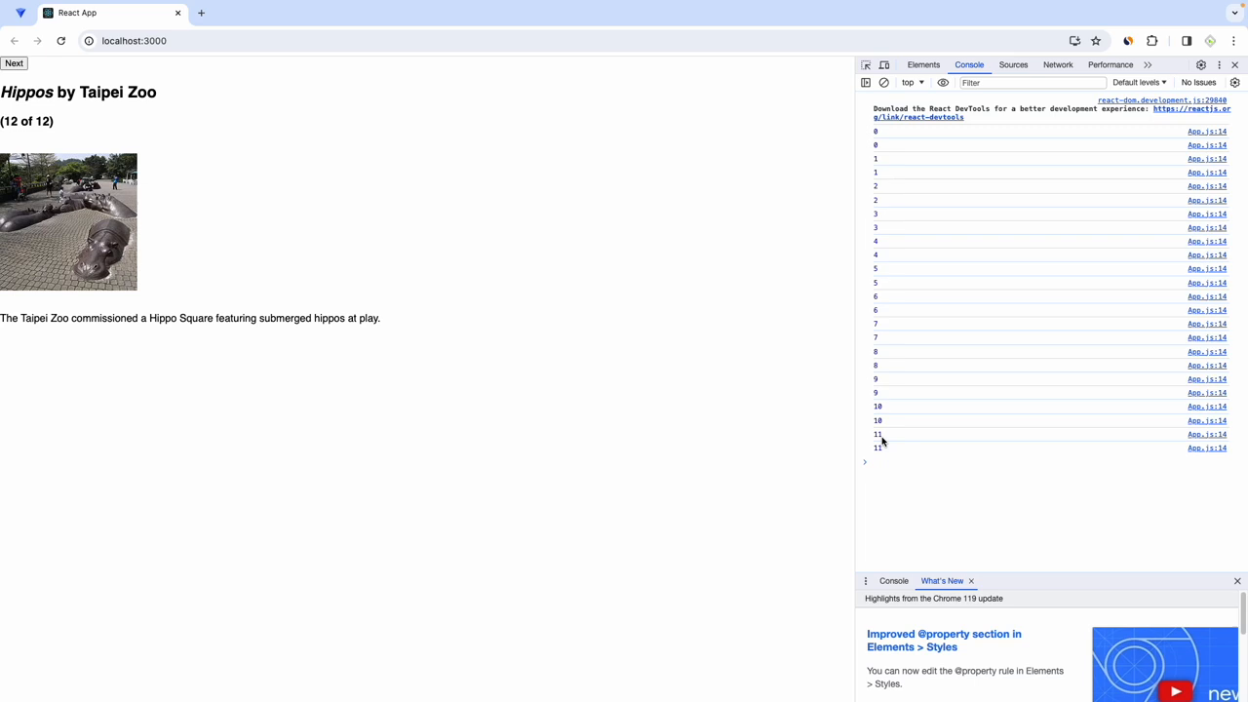
click(13, 62)
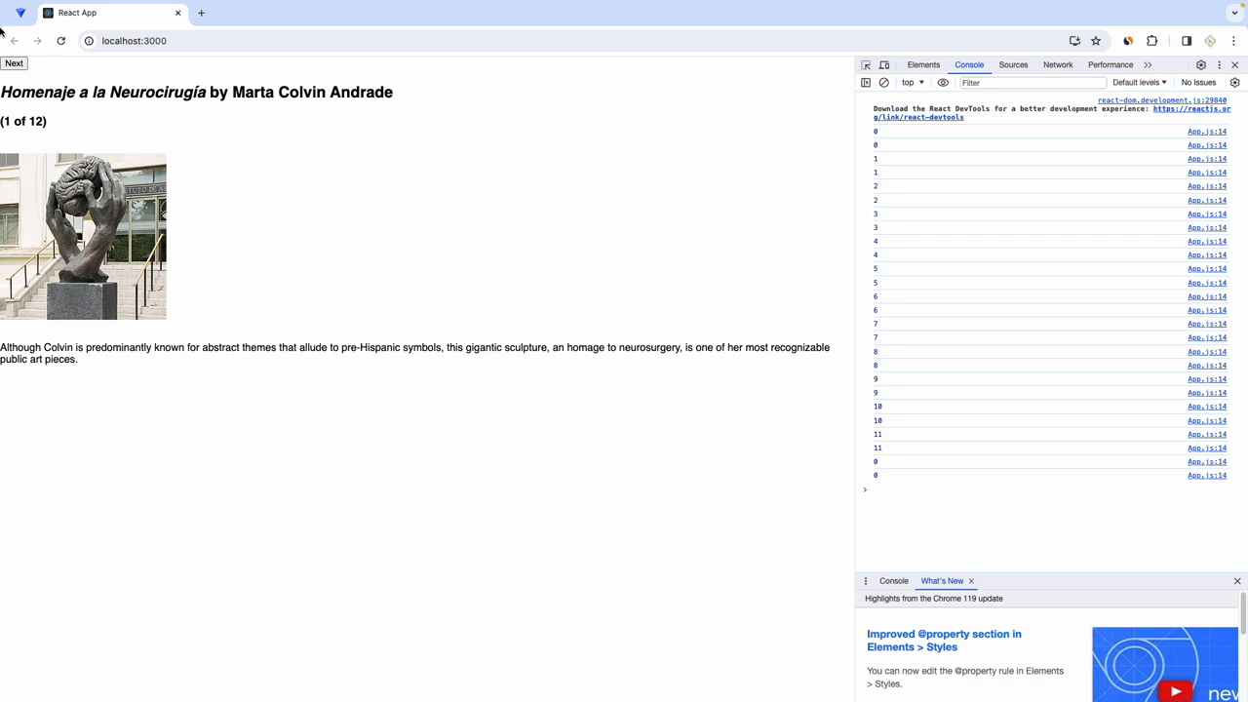
click(13, 62)
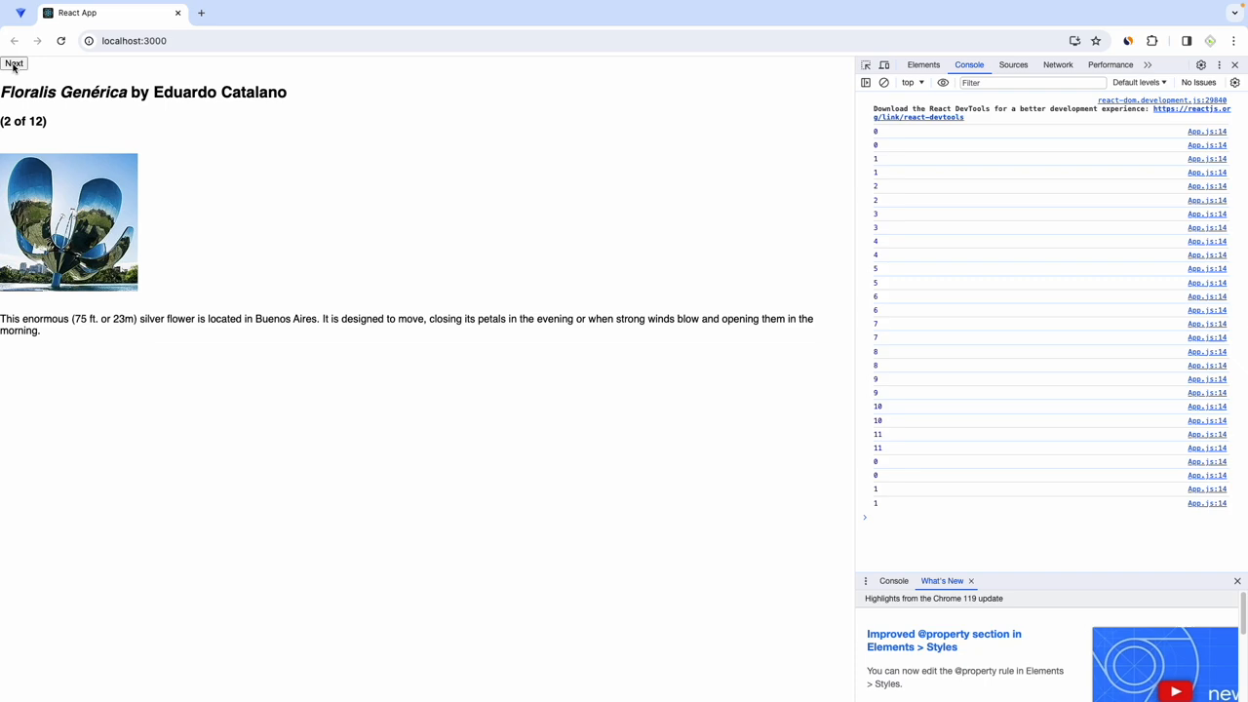
click(14, 62)
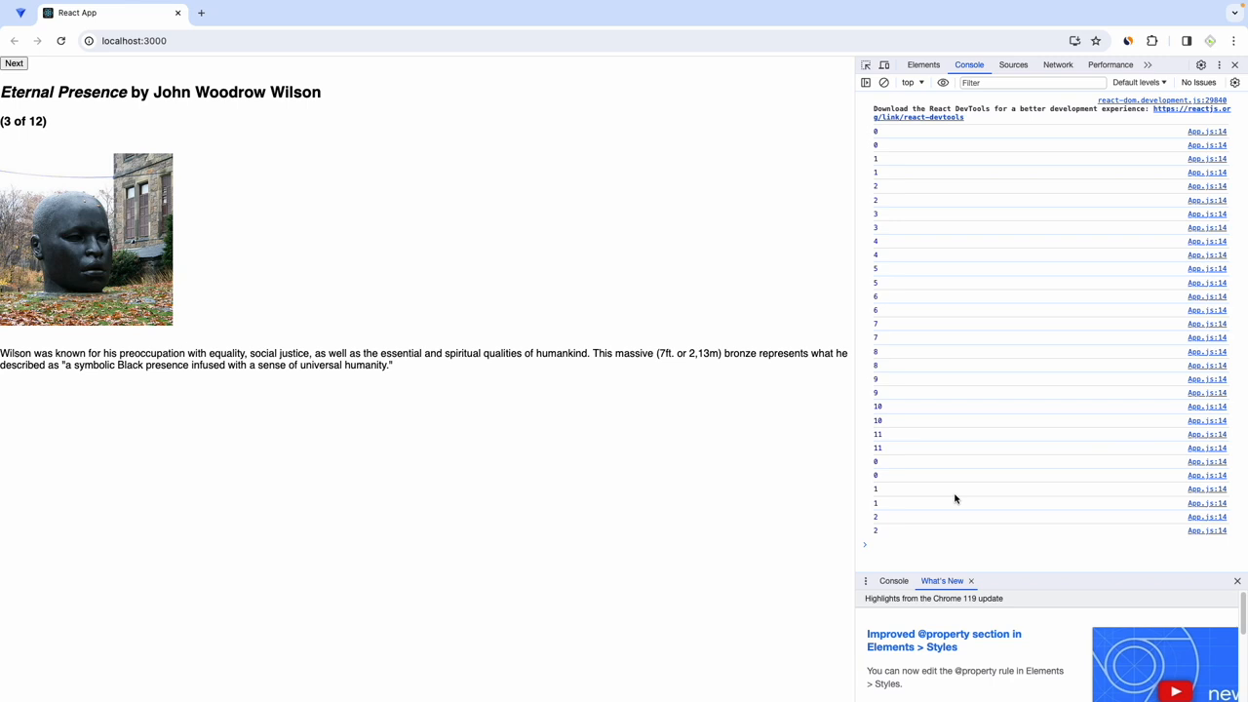
click(14, 63)
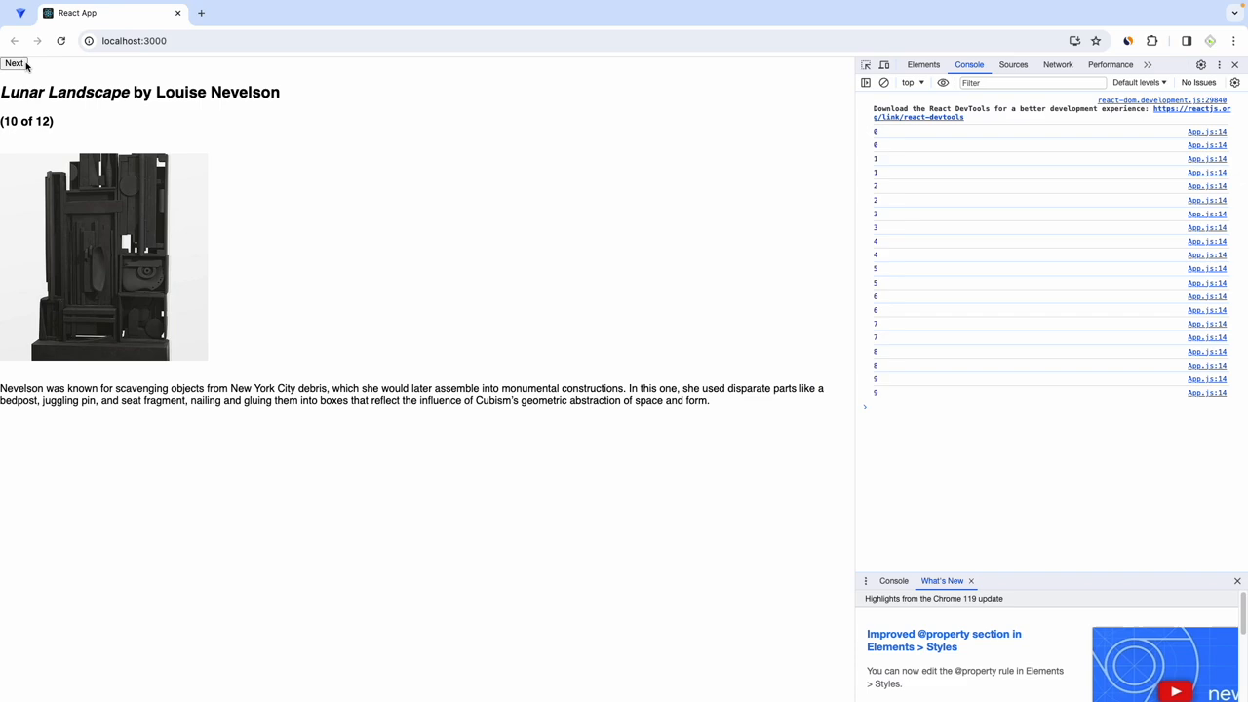
key(alt+tab)
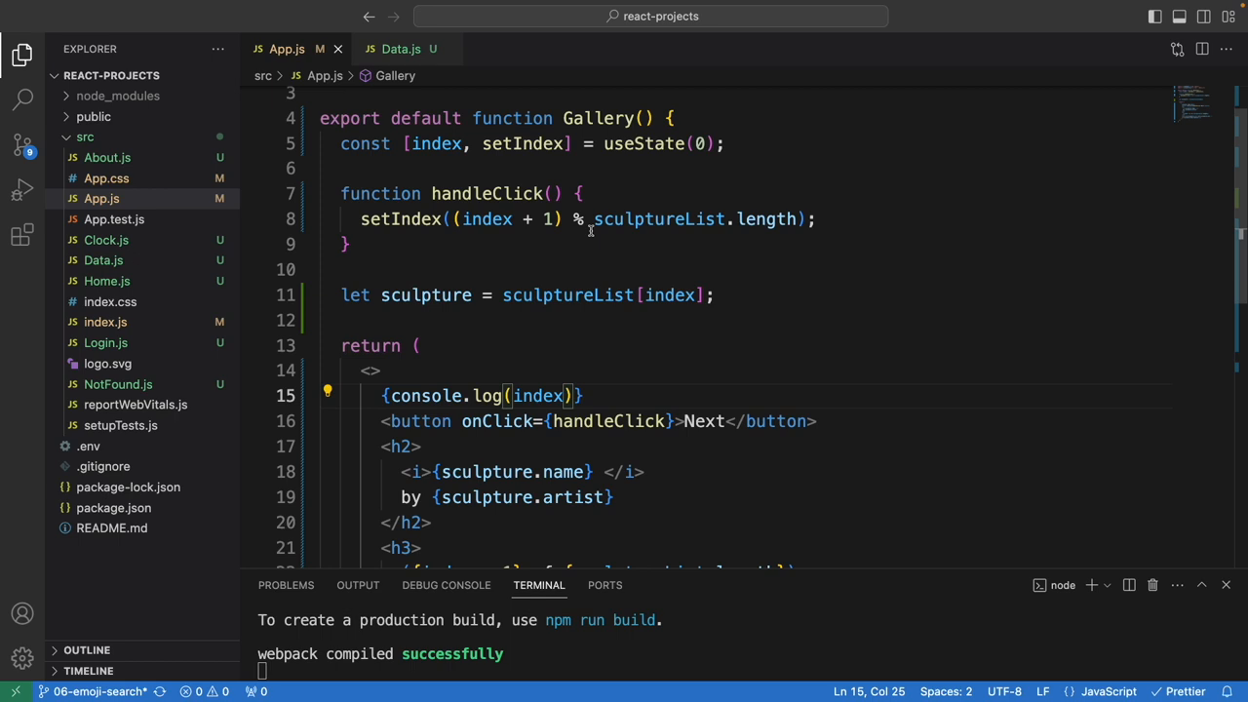